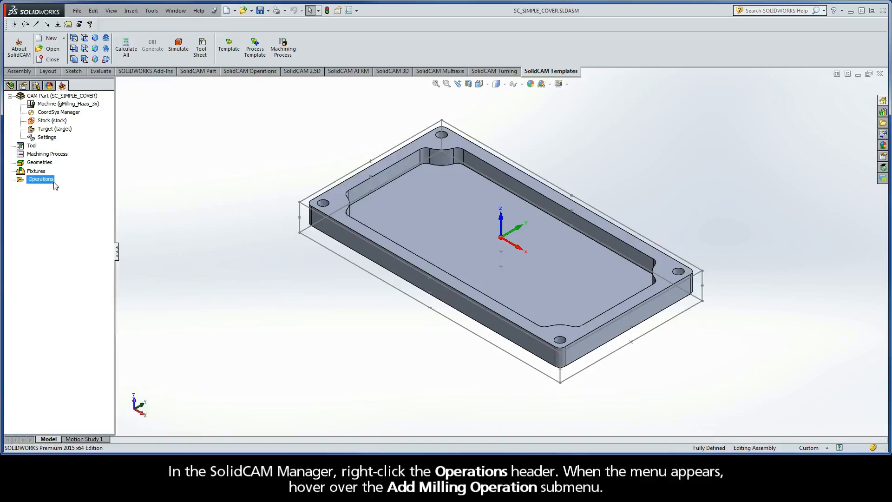
Step: Add a new Face milling operation from the Operations node in the SolidCAM Manager
right_click(40, 178)
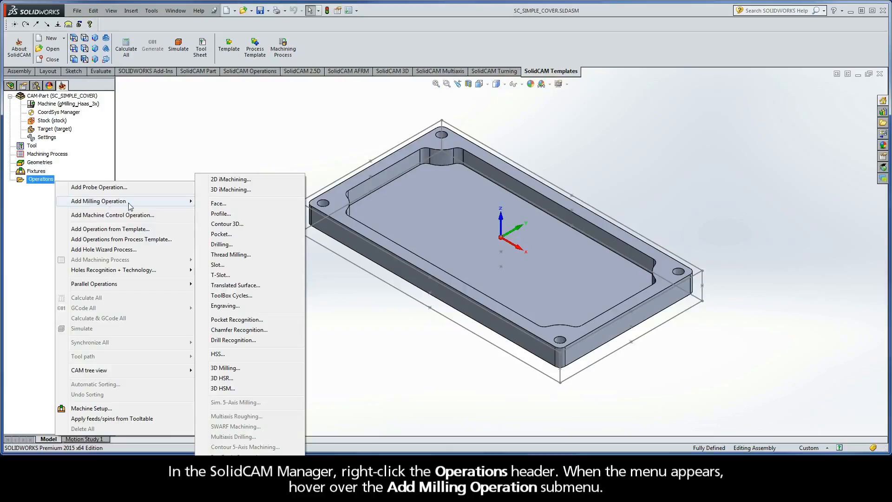
mouse_move(227, 224)
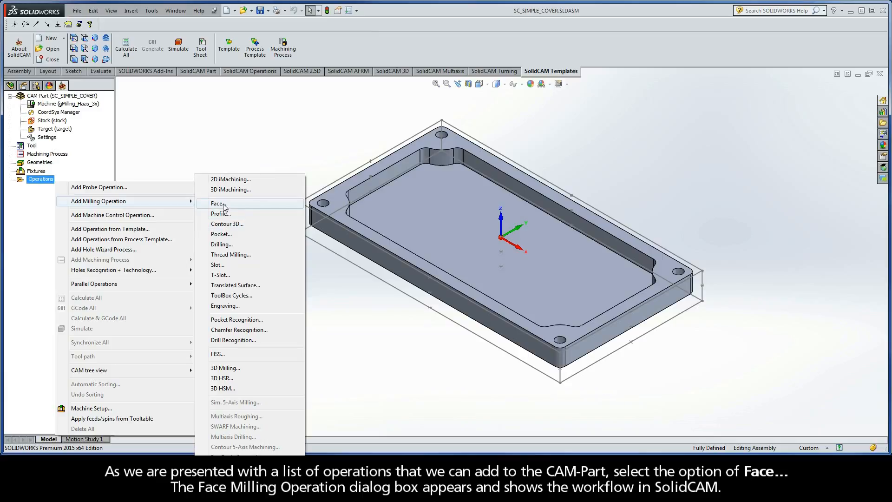
left_click(217, 203)
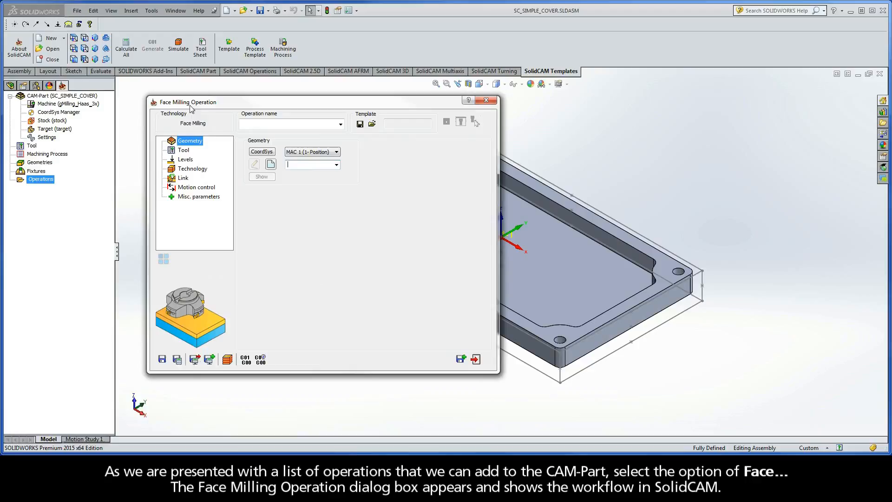
mouse_move(209, 142)
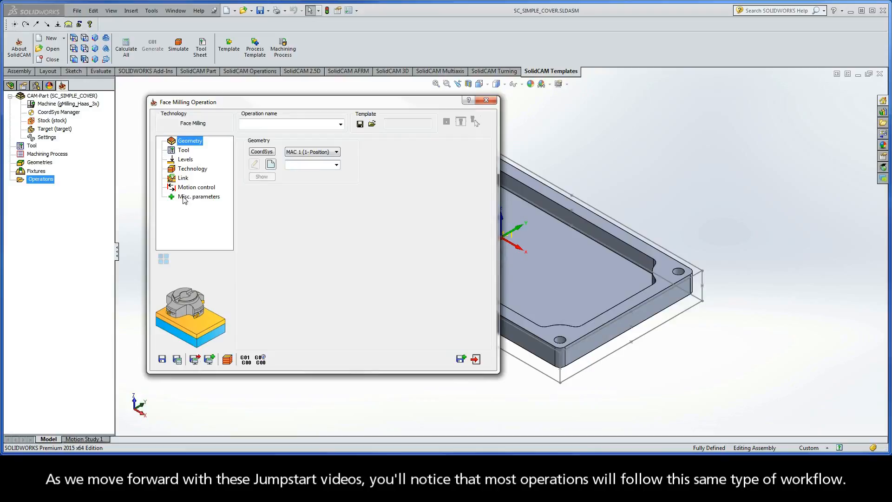
mouse_move(181, 149)
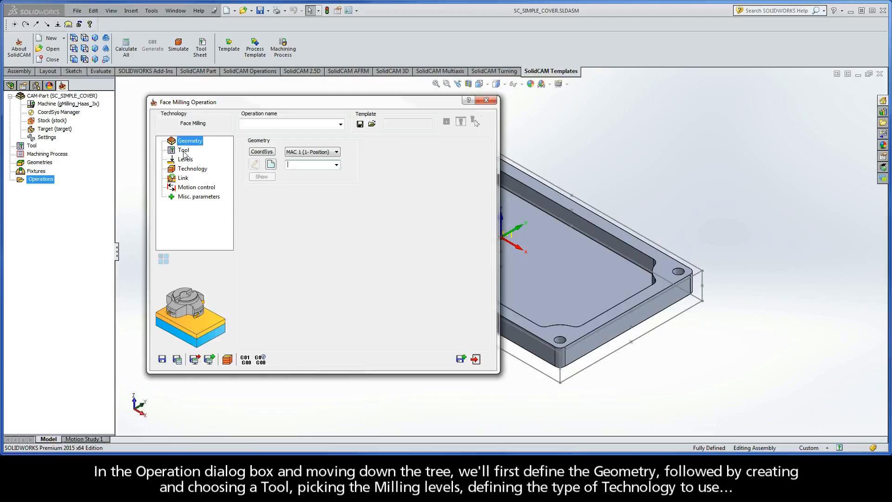
Step: Step through the unfilled Tool, Levels, Technology and Link pages of the operation
left_click(183, 149)
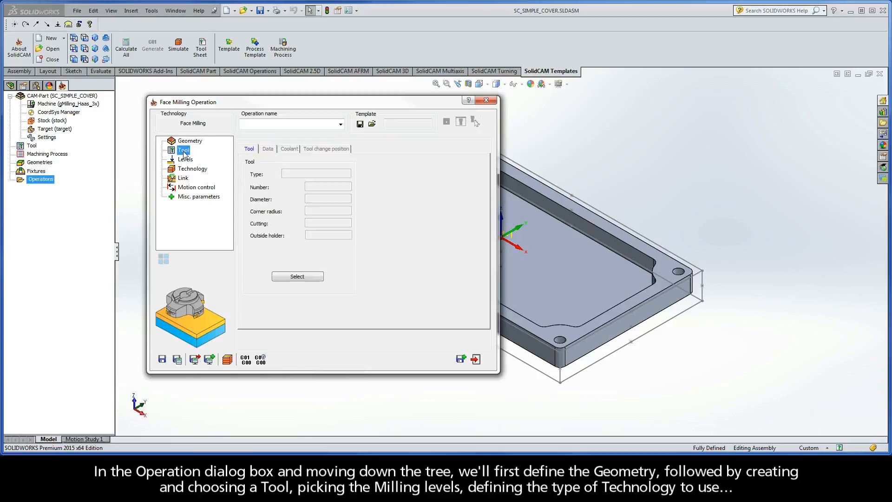
left_click(185, 159)
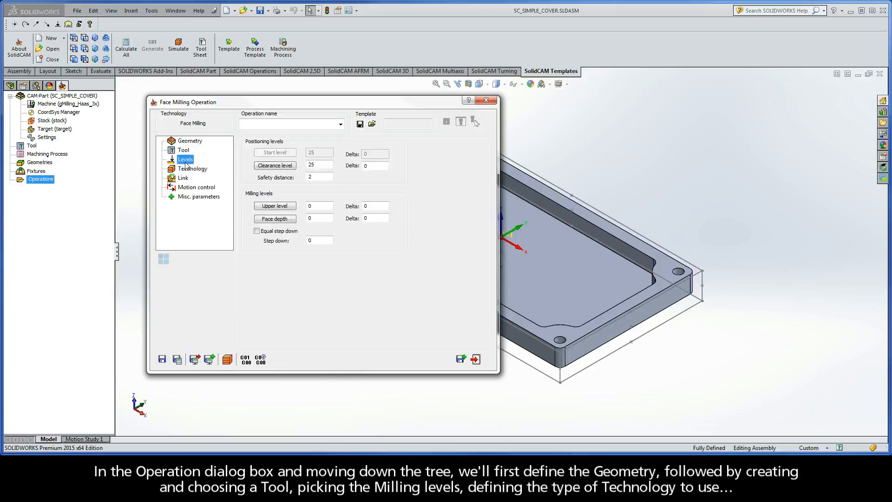
left_click(194, 168)
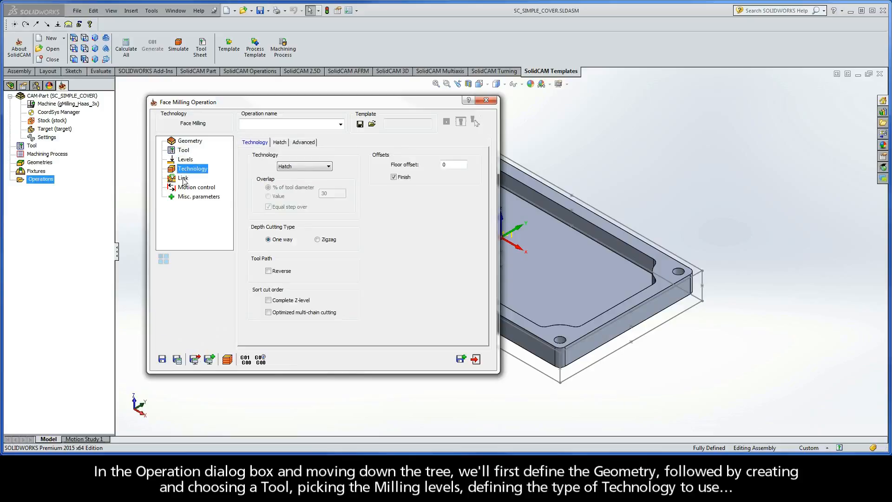
left_click(183, 177)
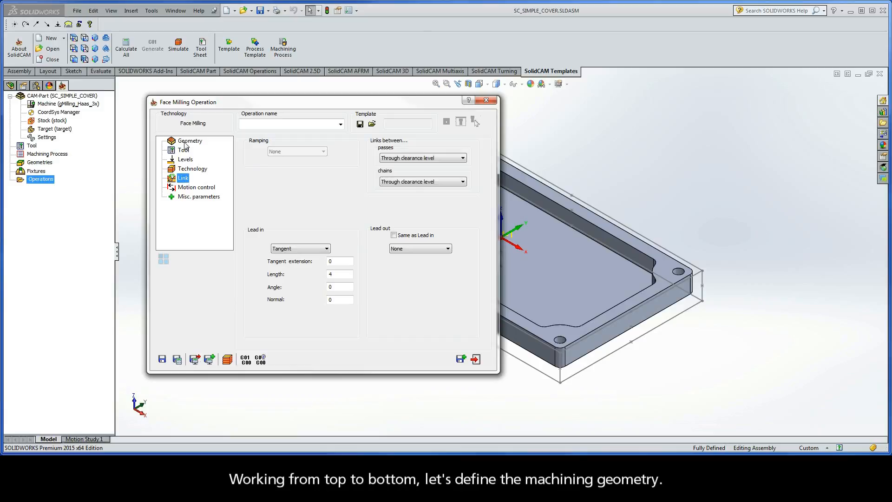
Step: Define the facemill geometry as a model boundary around the target, accepted as FM_facemill
left_click(190, 141)
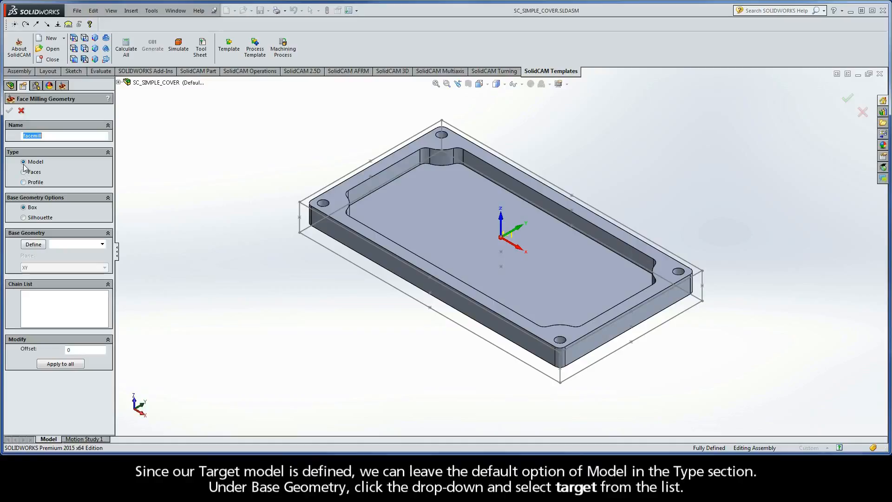
mouse_move(36, 170)
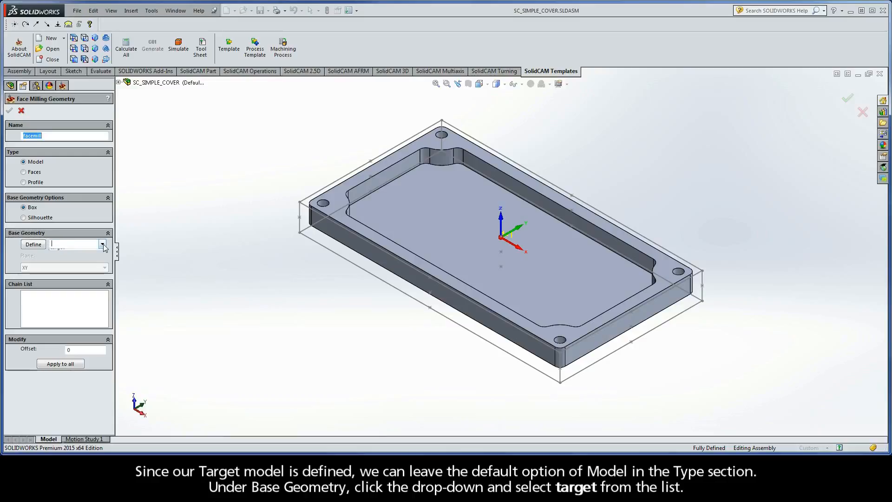
left_click(102, 244)
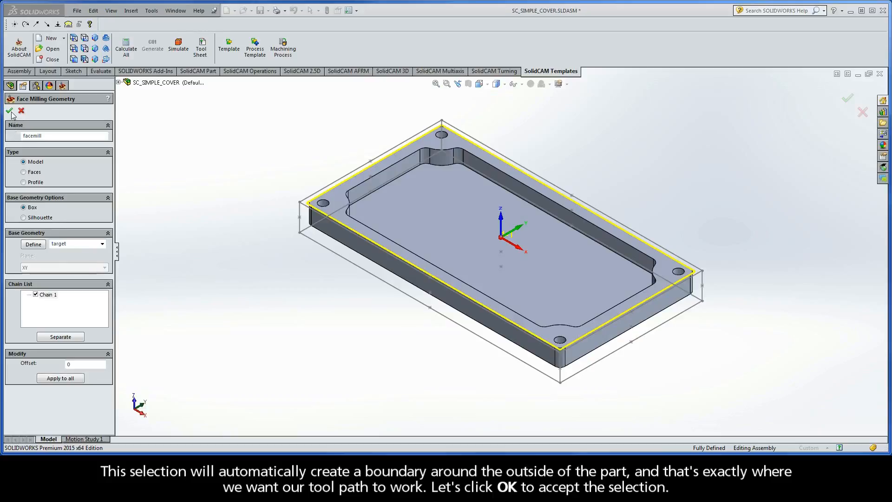
left_click(11, 111)
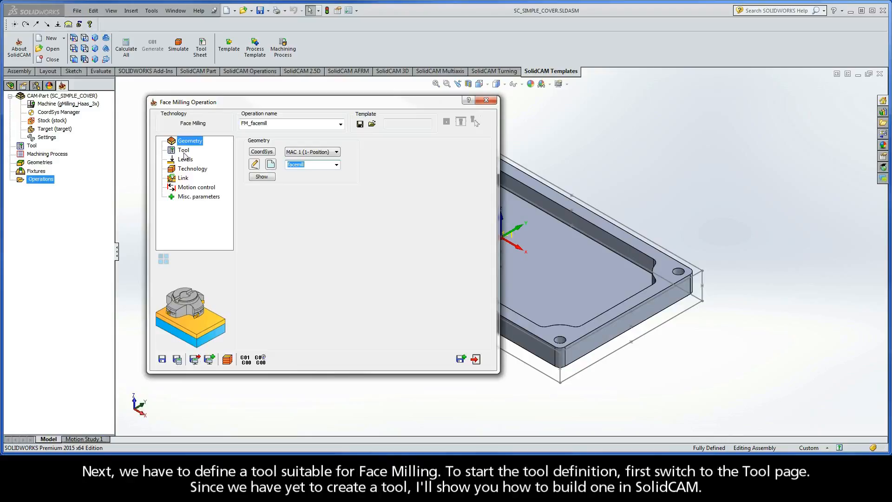
Step: Open the tool-choosing table from the operation's Tool page, still empty
left_click(183, 150)
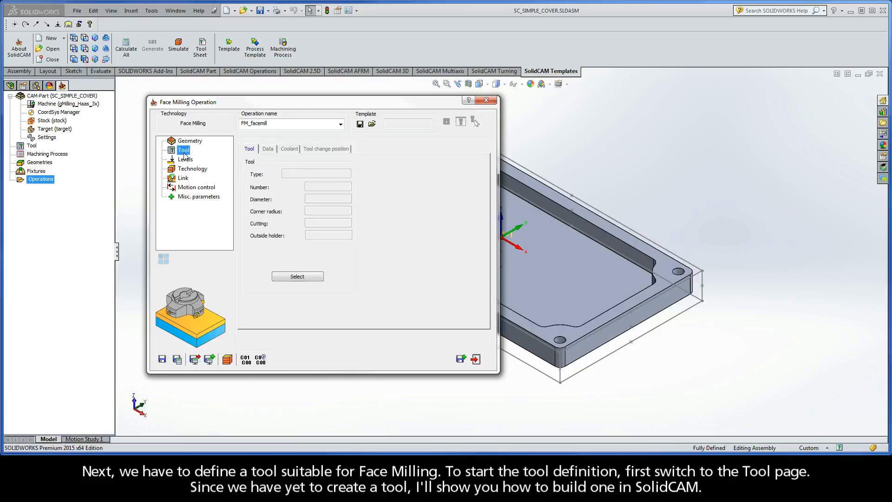
mouse_move(200, 178)
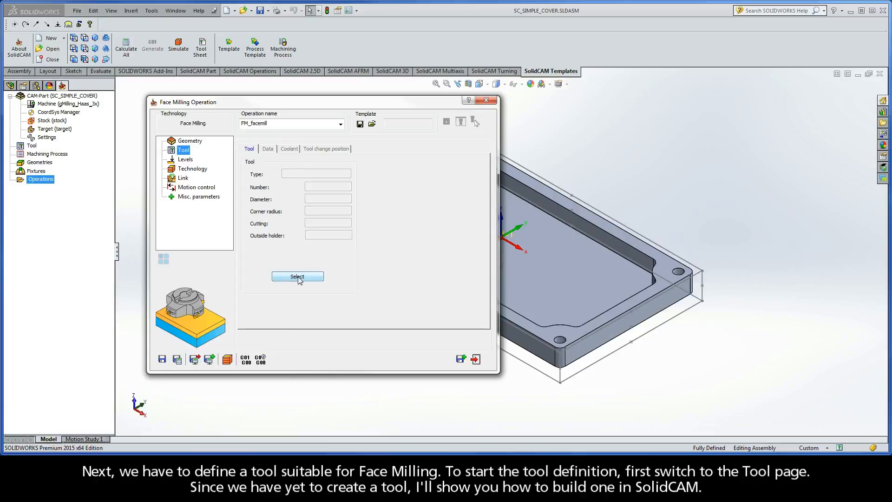
left_click(297, 277)
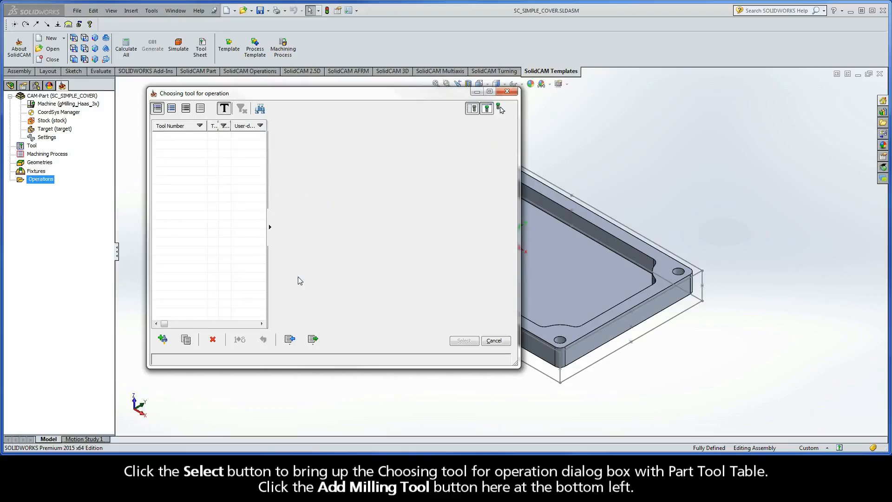
mouse_move(211, 283)
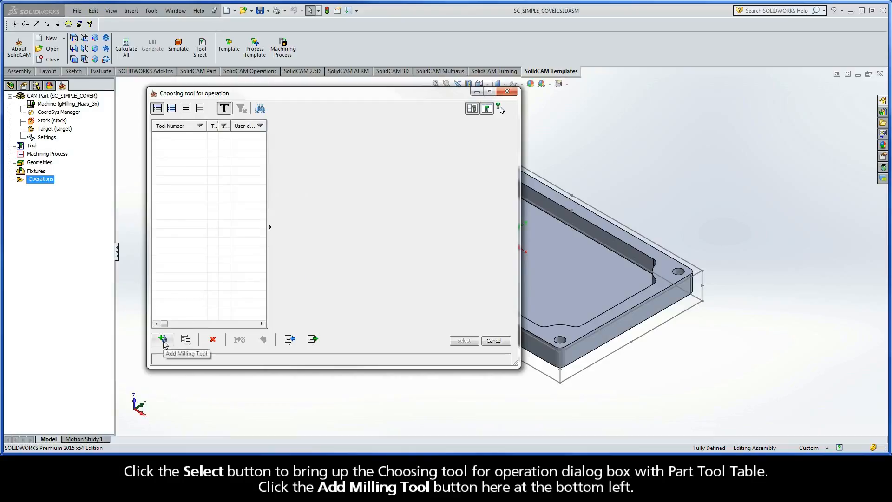
Step: Create a new face mill tool in millimetres, keeping its default length topology
left_click(163, 339)
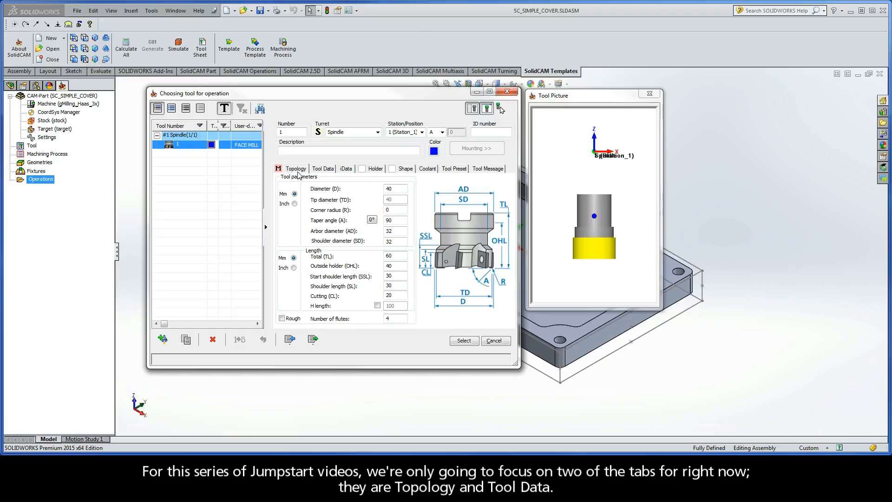
left_click(322, 169)
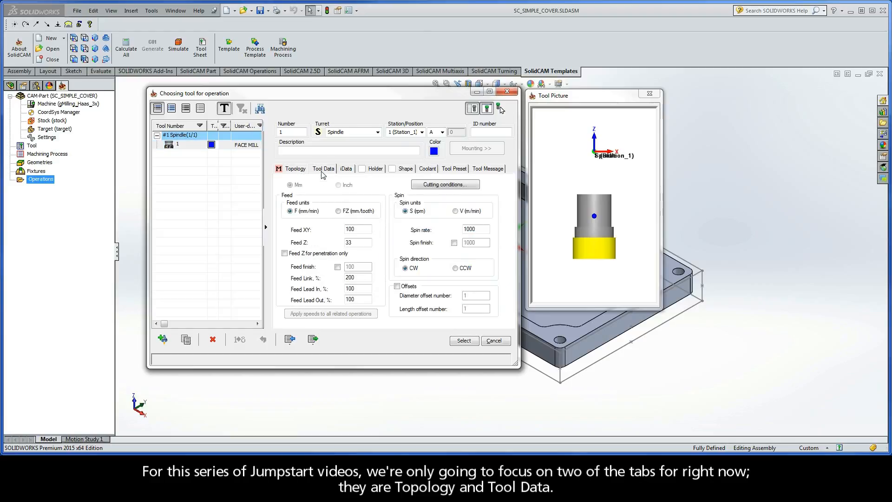
left_click(296, 169)
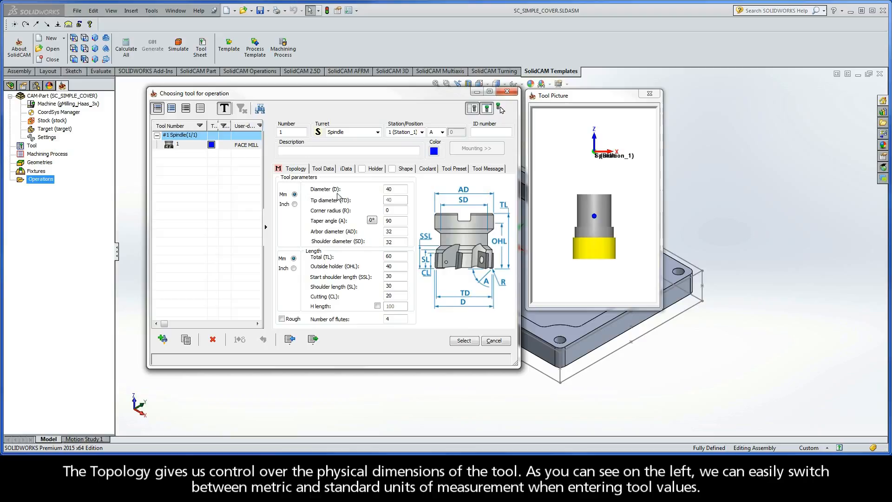
left_click(394, 285)
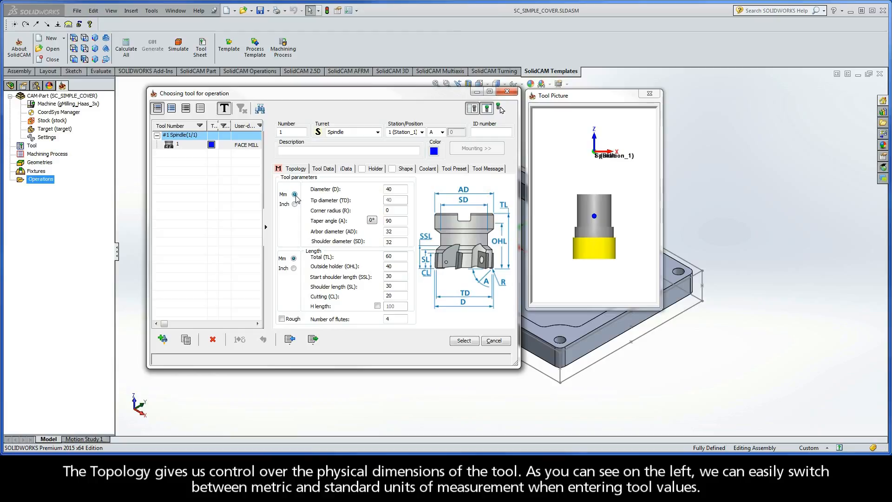
left_click(295, 204)
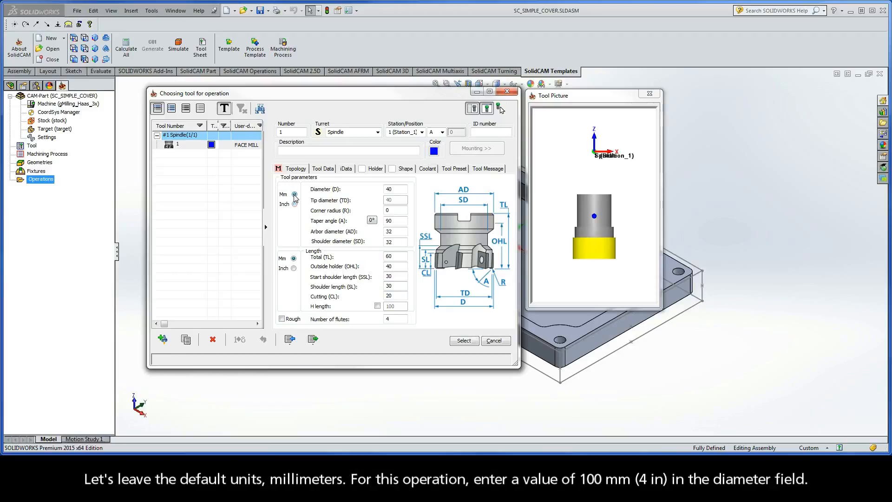
Step: Set the face mill diameter to 100 mm, leaving the cutting length at its default
left_click(394, 188)
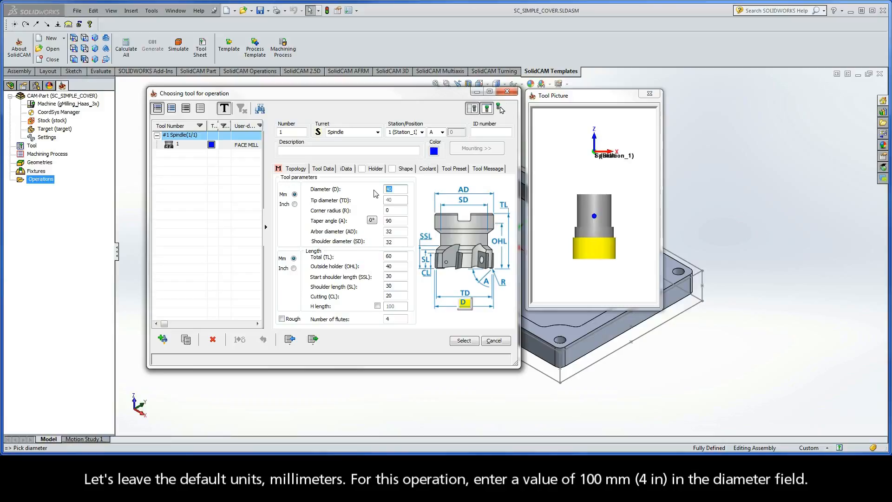
type("100")
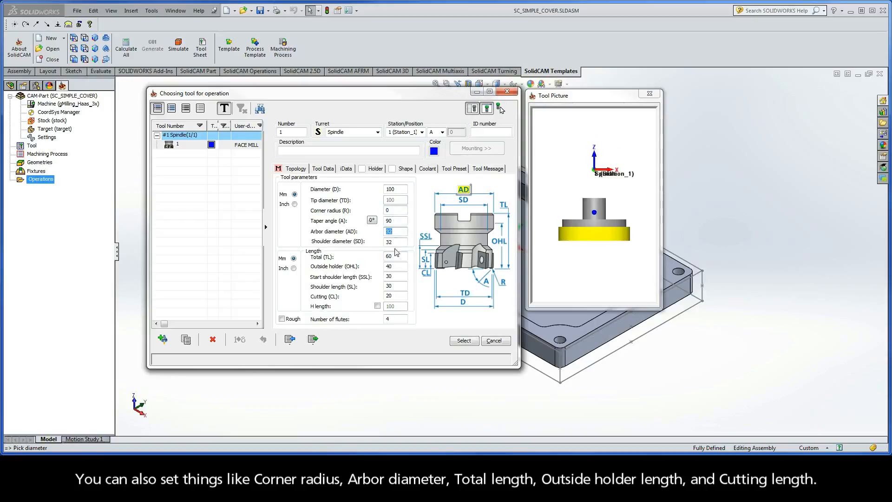
left_click(394, 266)
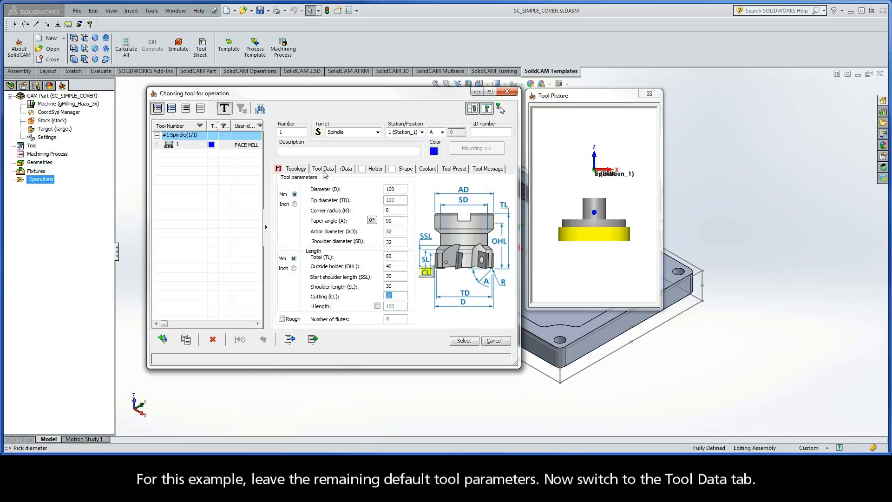
Step: Keep Feed XY 100, Feed Z 33 and 1000 rpm CW spin, and select this face mill for the operation
left_click(324, 168)
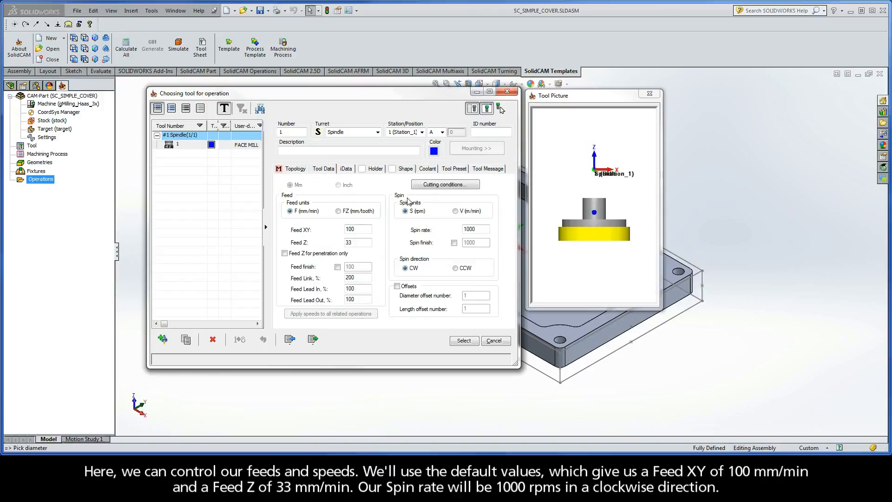
left_click(357, 229)
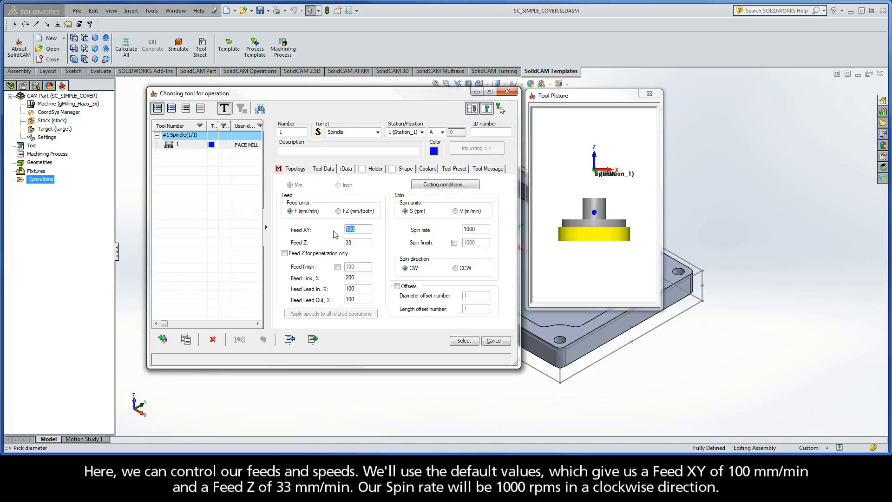
left_click(357, 243)
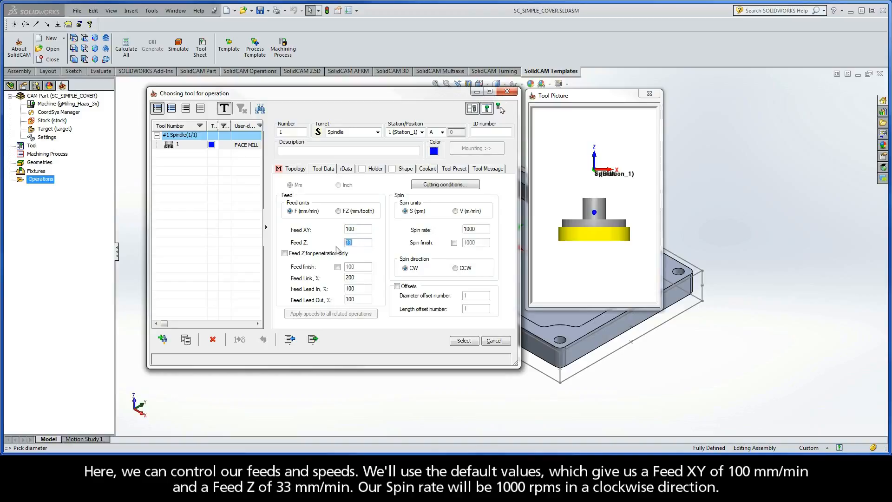
left_click(474, 228)
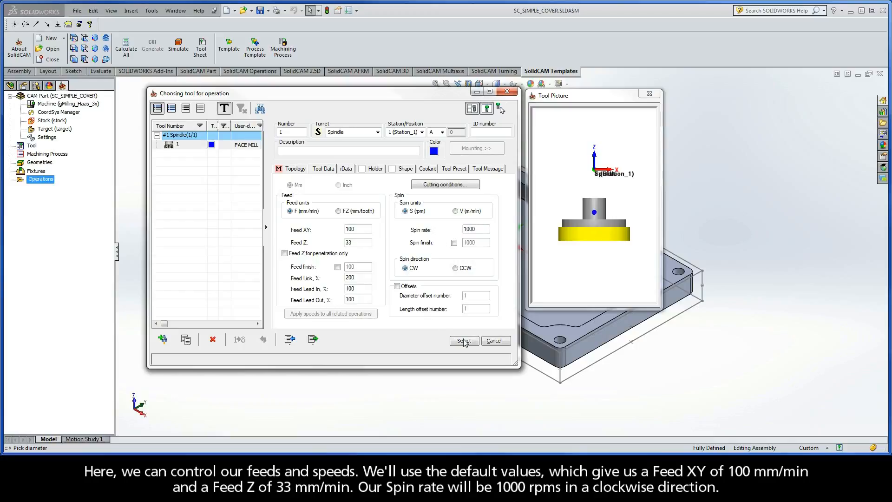
left_click(463, 341)
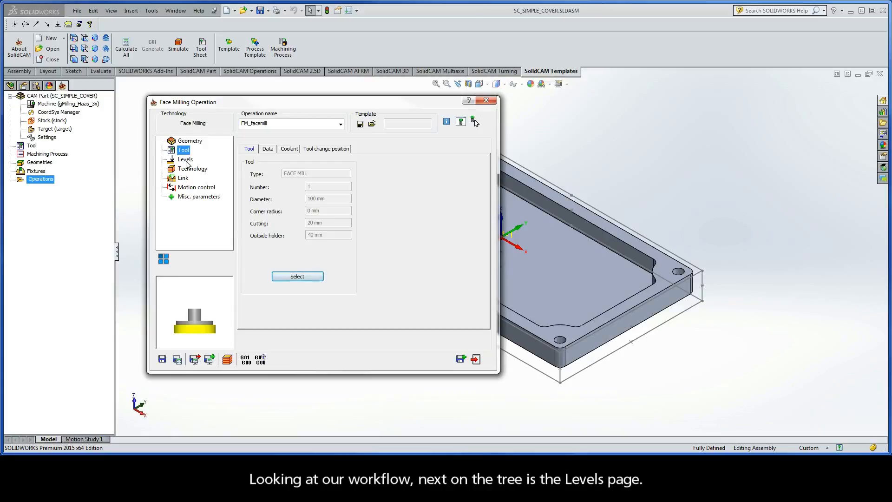
Step: Review the Levels page with clearance level 25 and safety distance 2
left_click(185, 159)
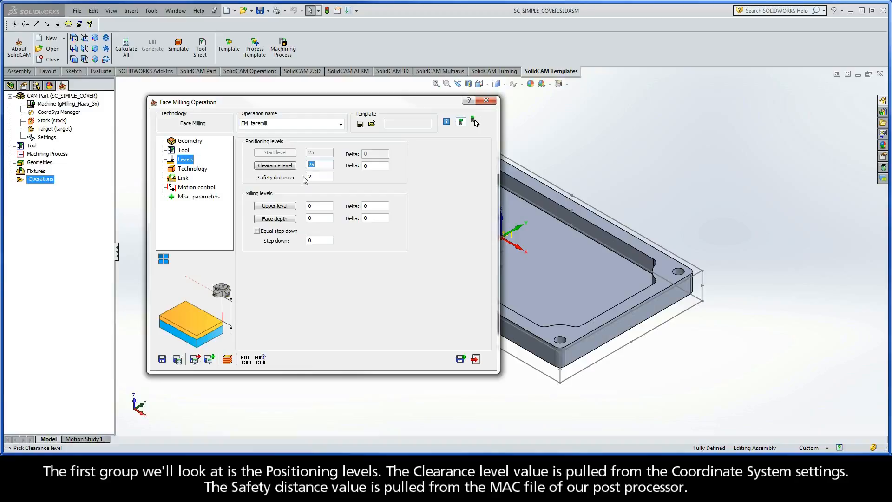
left_click(319, 177)
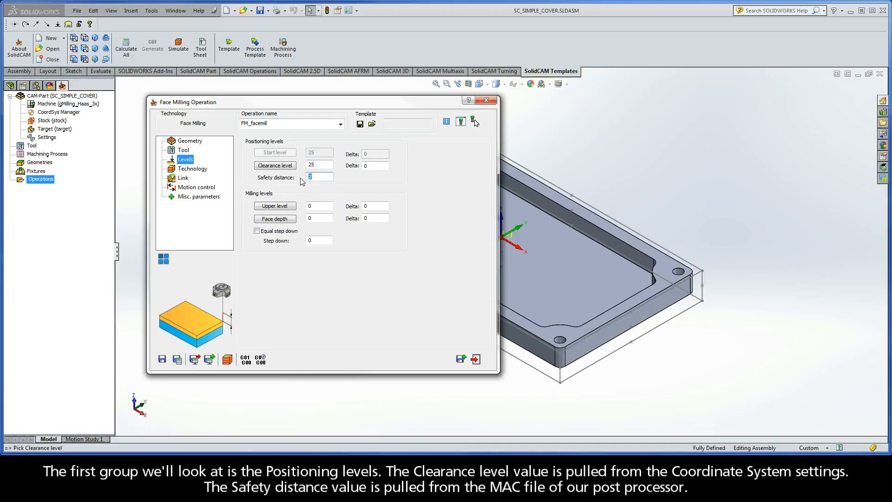
mouse_move(247, 199)
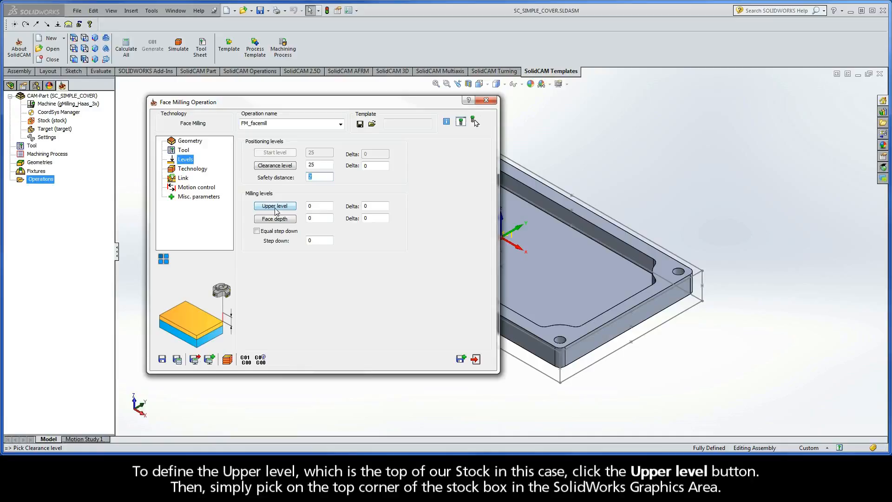
Step: Pick the upper level from the stock box's top corner, giving 0.5
left_click(275, 206)
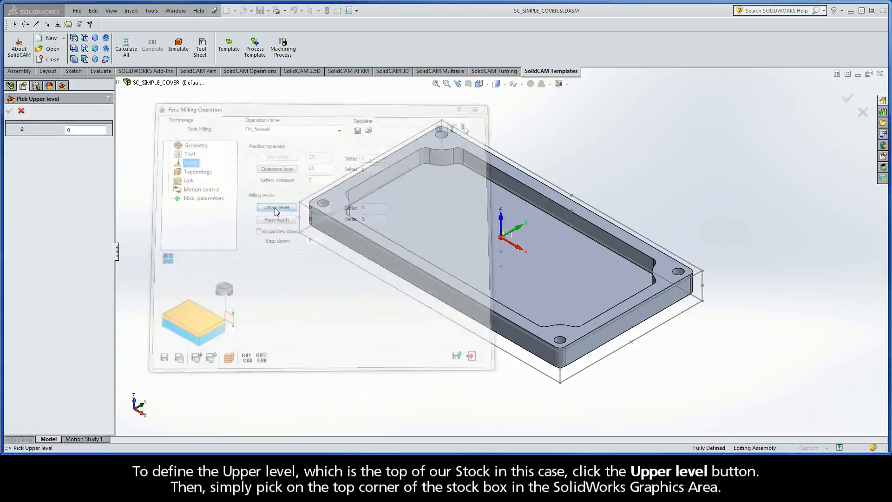
left_click(276, 208)
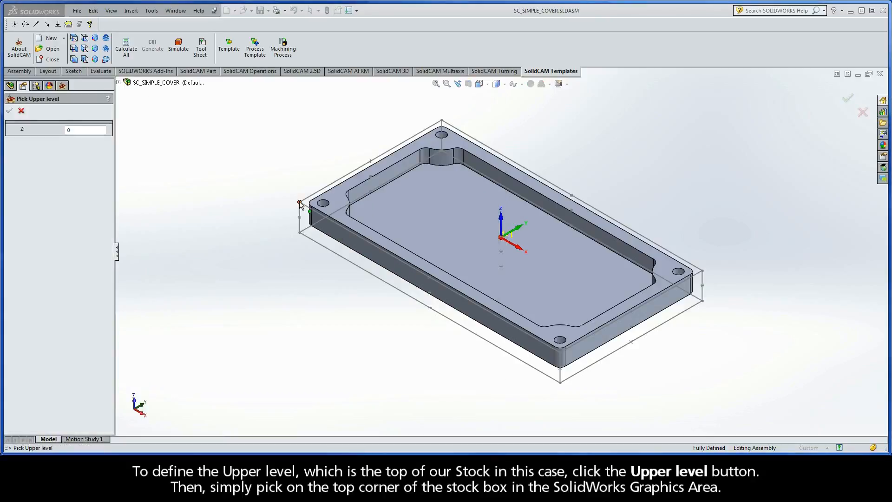
left_click(300, 203)
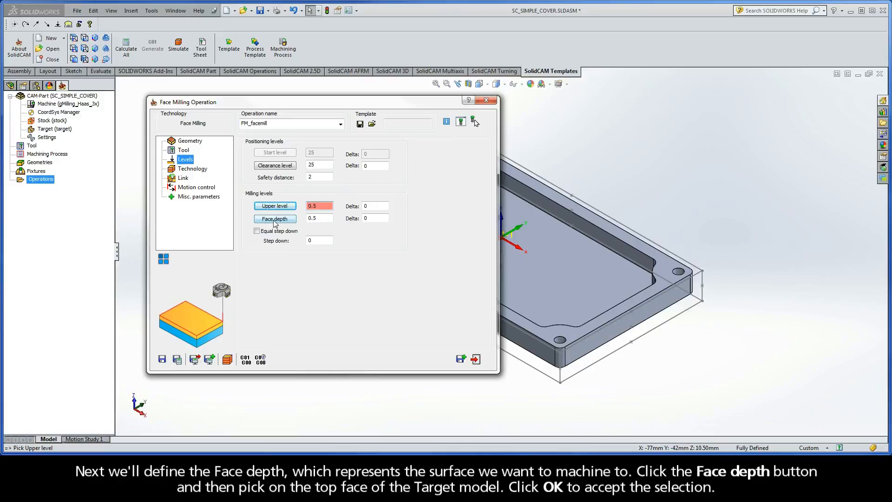
Step: Pick the face depth from the target's top face, giving 0.5
left_click(275, 219)
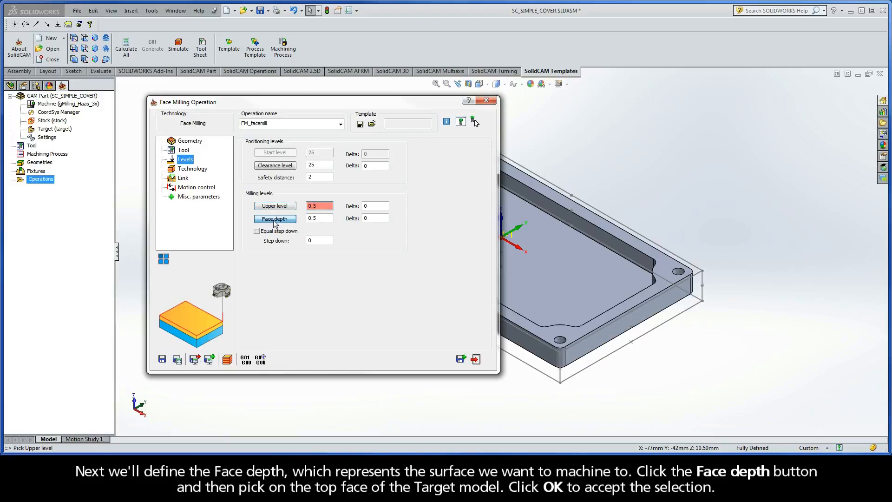
left_click(275, 219)
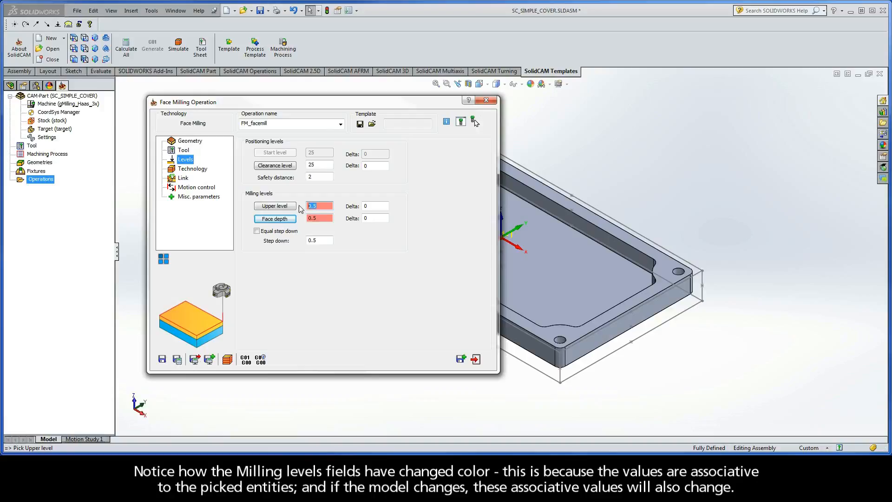
left_click(275, 218)
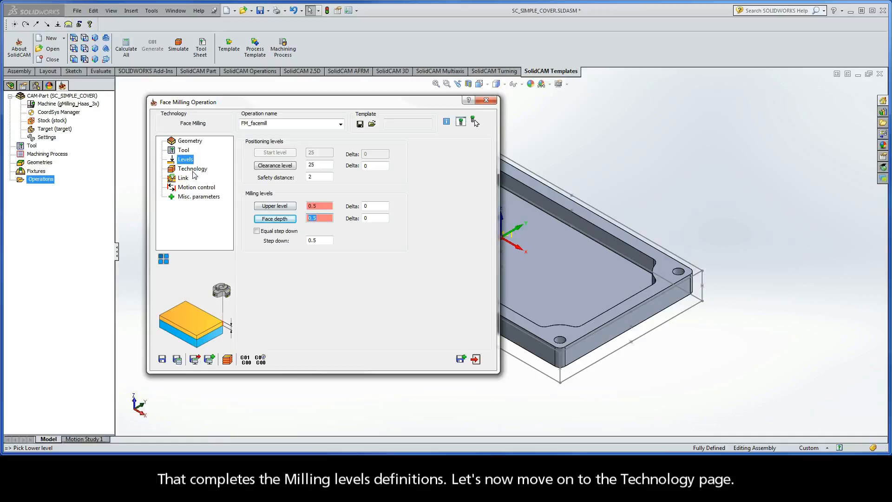
left_click(192, 168)
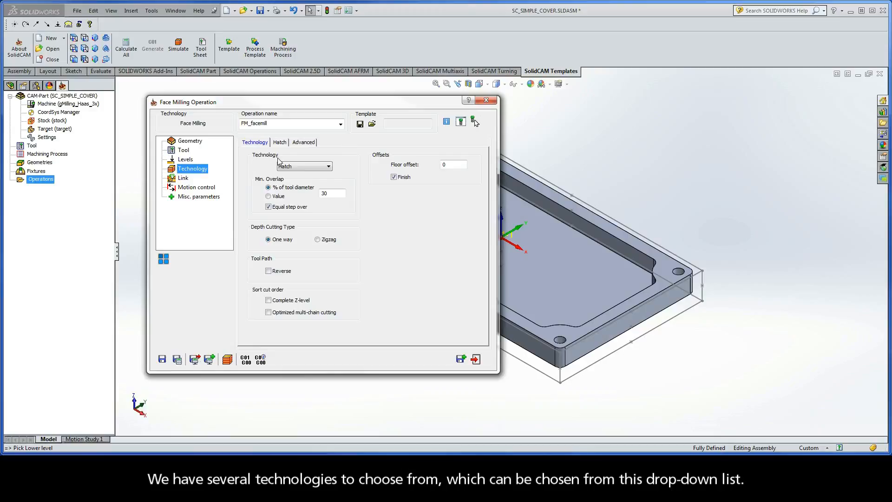
Step: Browse the Contour and Spiral technologies and settle on One Pass as the face milling technology
left_click(328, 166)
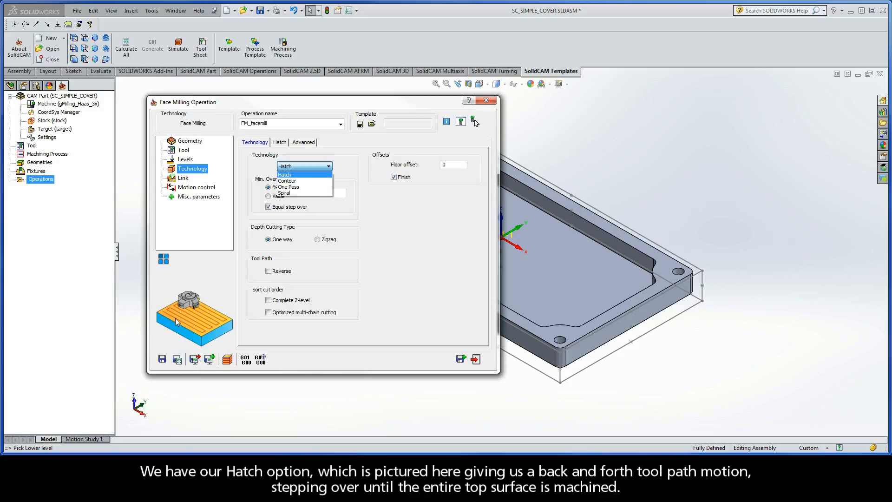
mouse_move(239, 178)
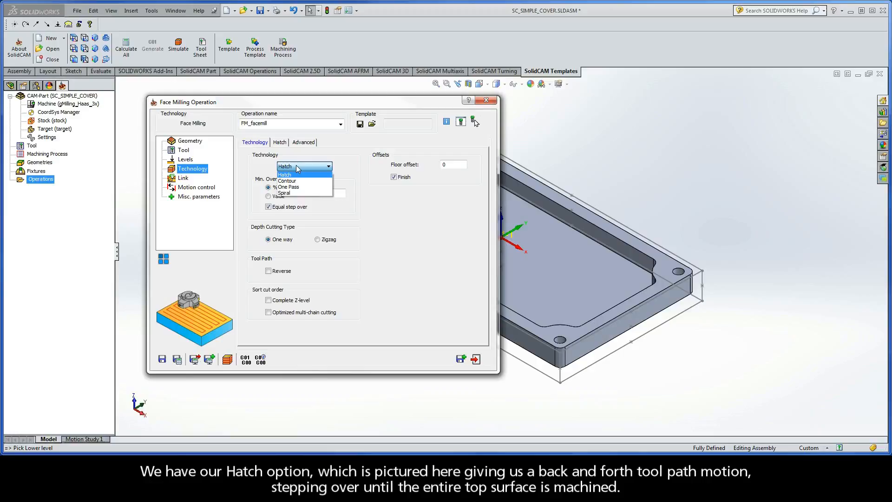
mouse_move(288, 180)
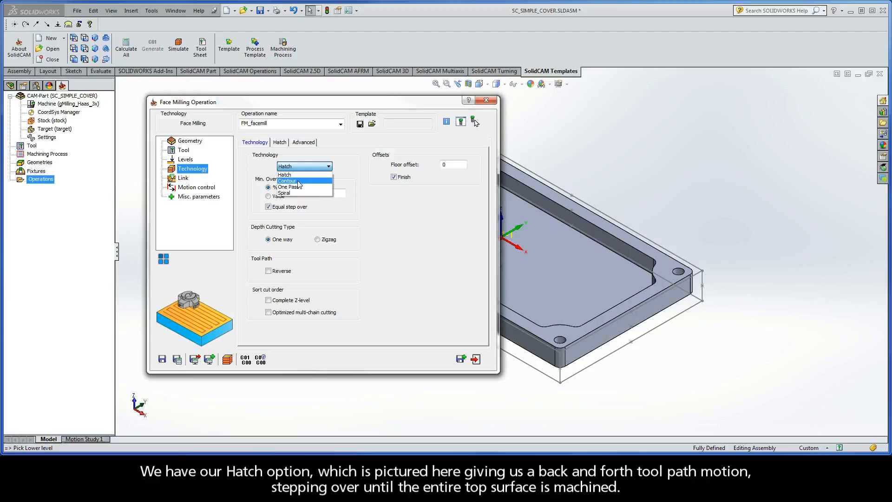
left_click(287, 181)
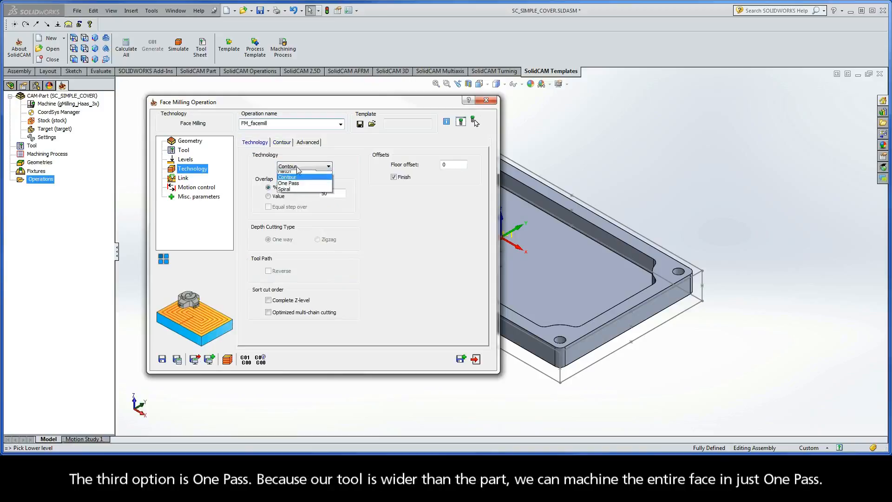
left_click(288, 183)
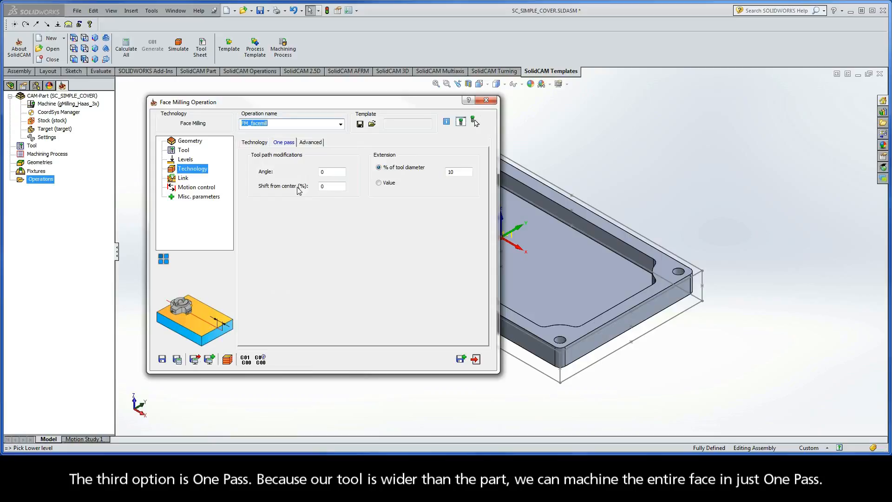
mouse_move(260, 147)
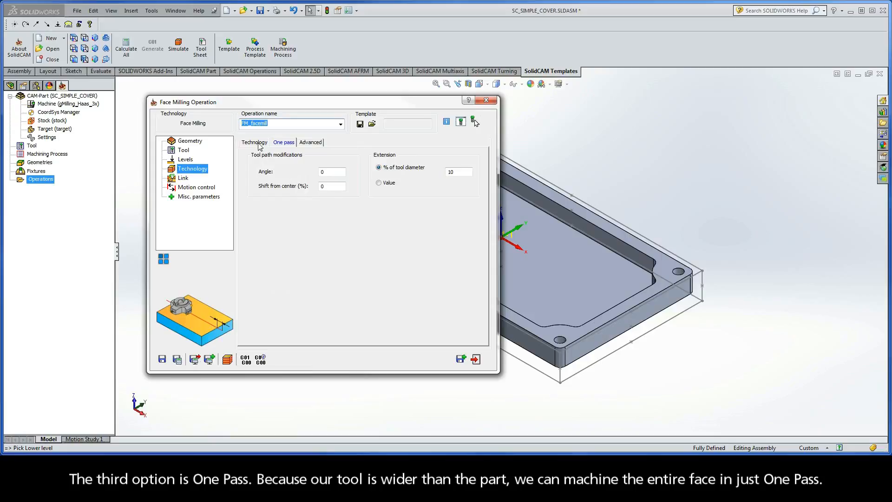
left_click(328, 166)
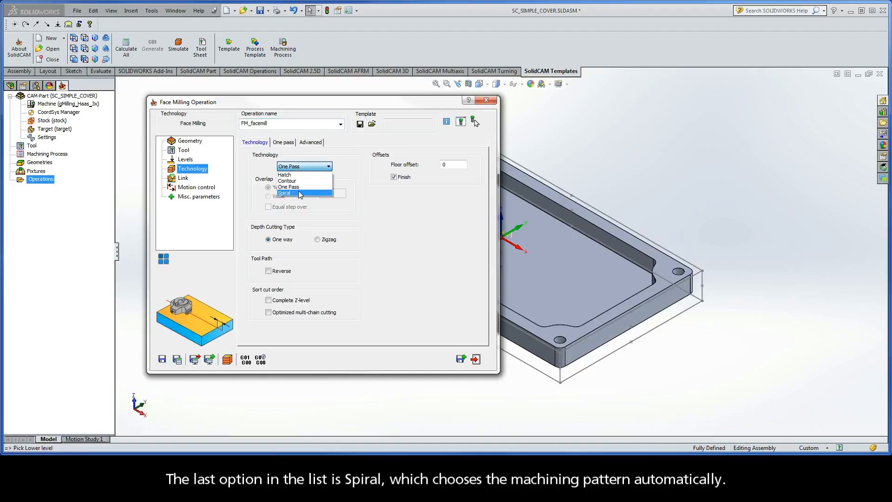
left_click(284, 192)
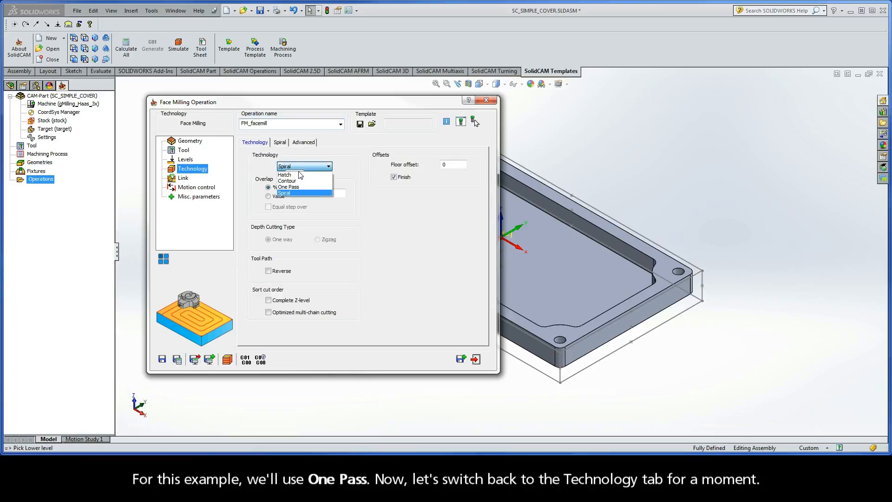
left_click(288, 186)
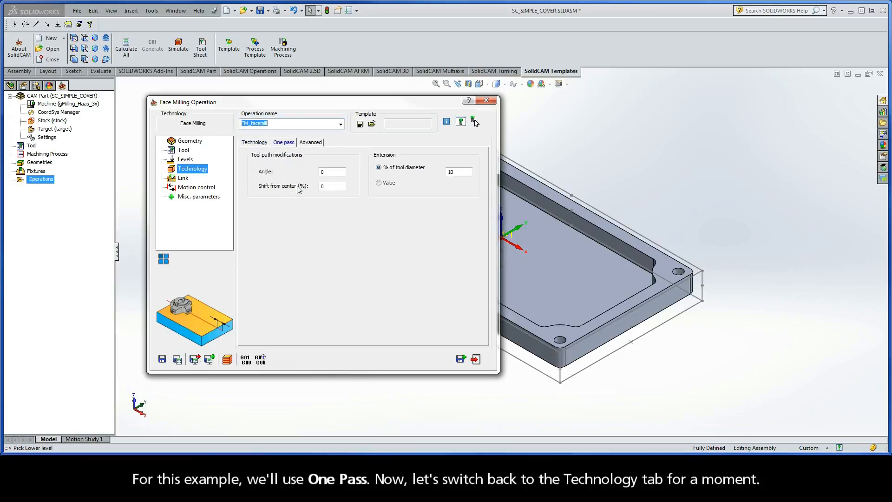
left_click(254, 143)
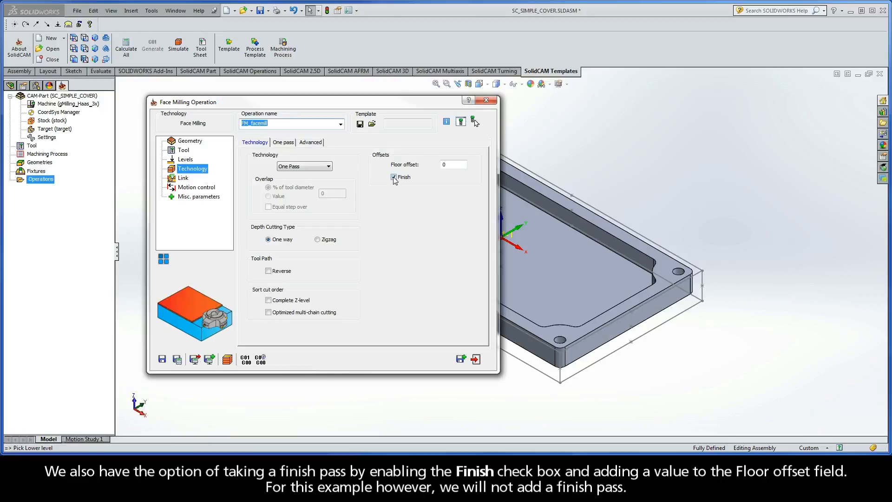
Step: Try the Finish pass option and leave it turned off
left_click(394, 177)
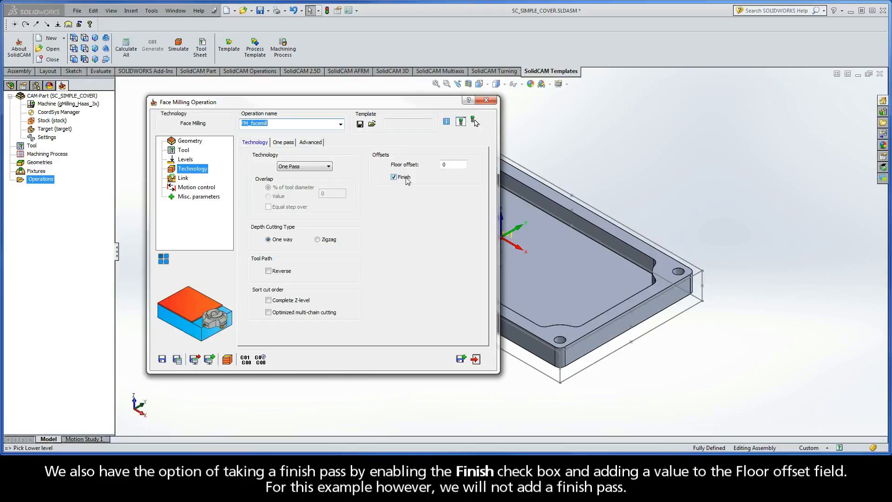
left_click(453, 165)
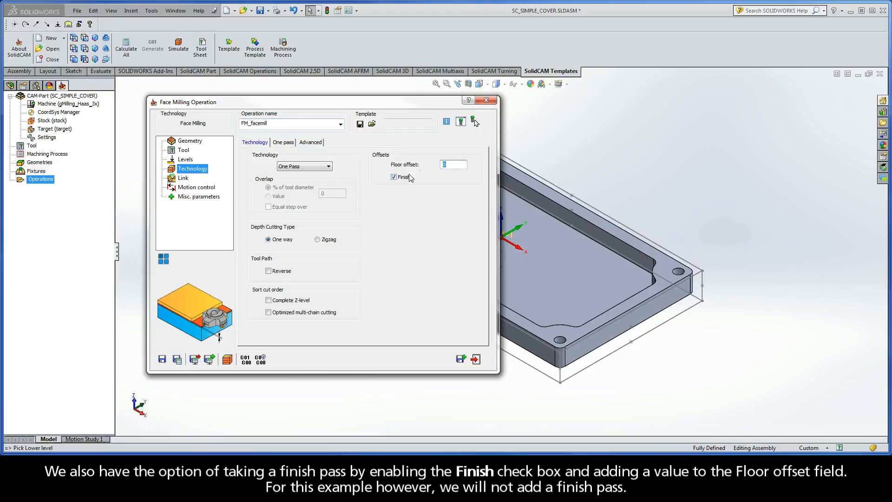
left_click(394, 176)
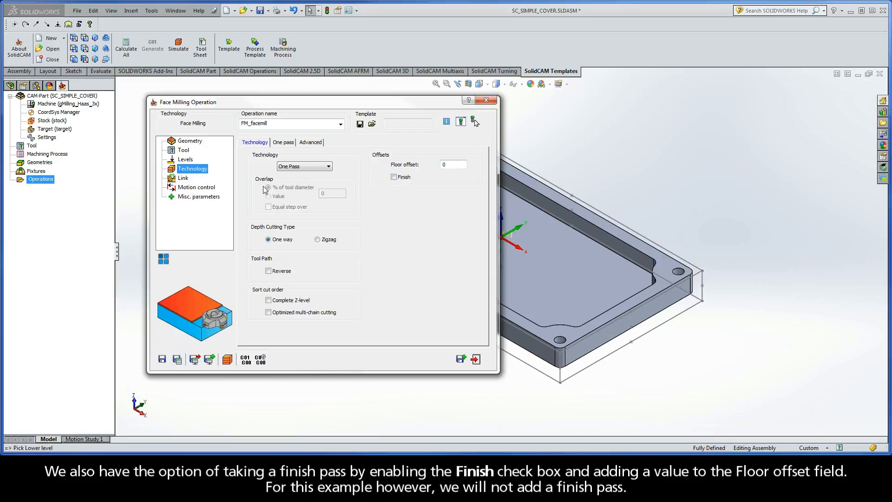
left_click(183, 178)
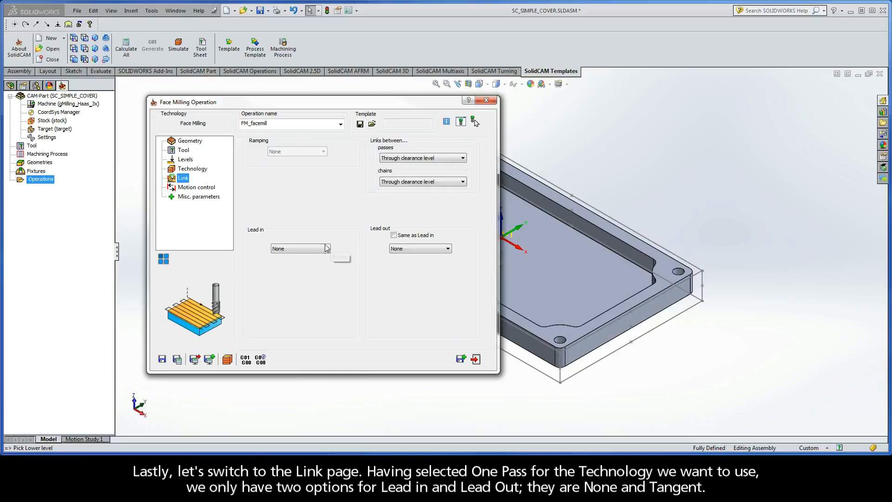
Step: Set the lead in to Tangent and make the lead out the same as the lead in
left_click(326, 248)
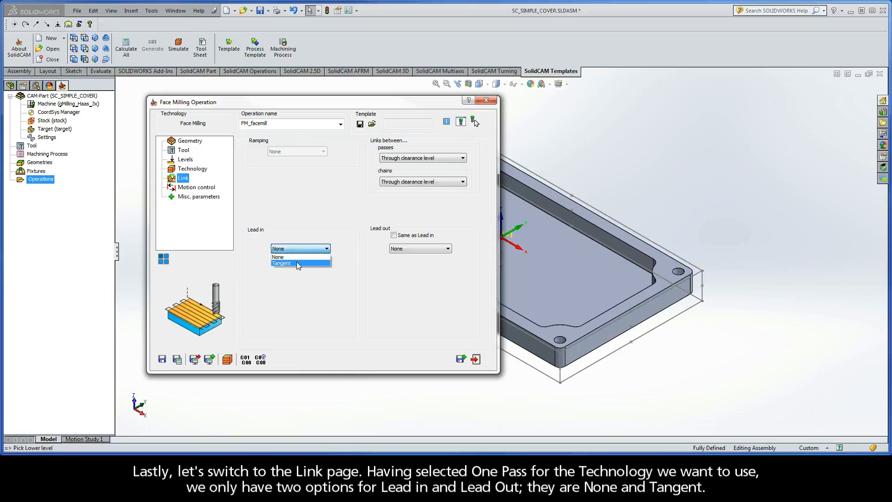
left_click(278, 257)
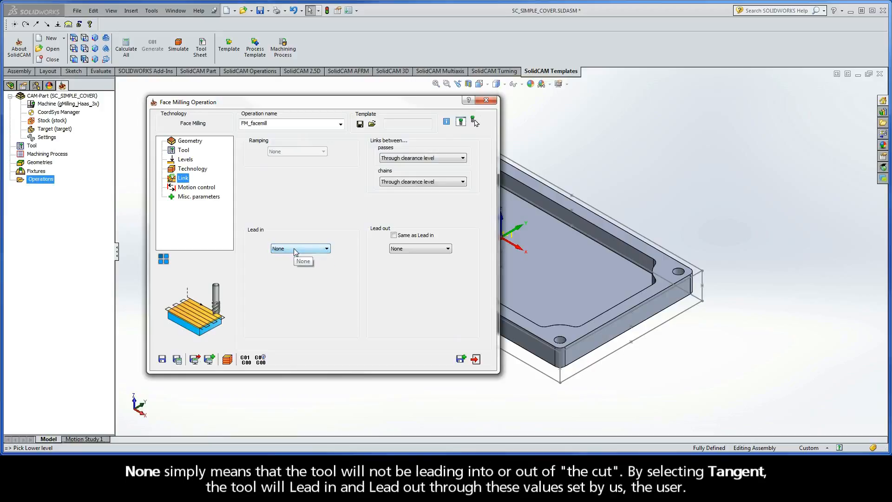
left_click(300, 248)
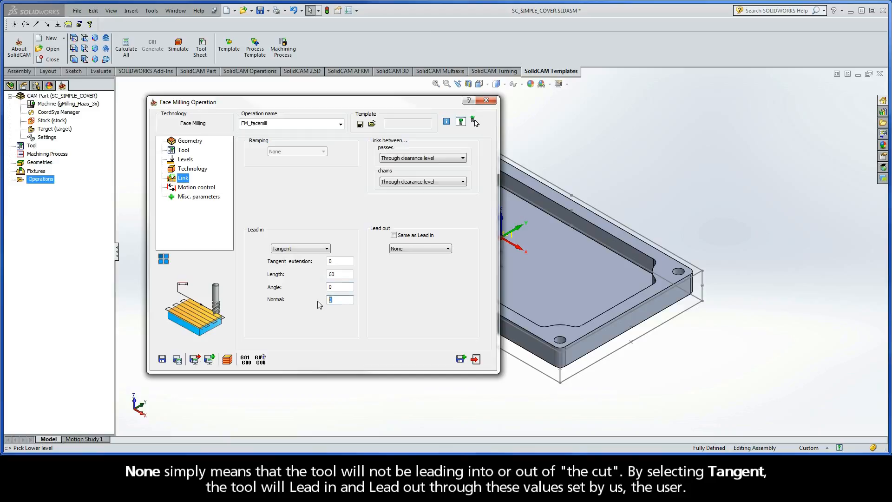
mouse_move(384, 269)
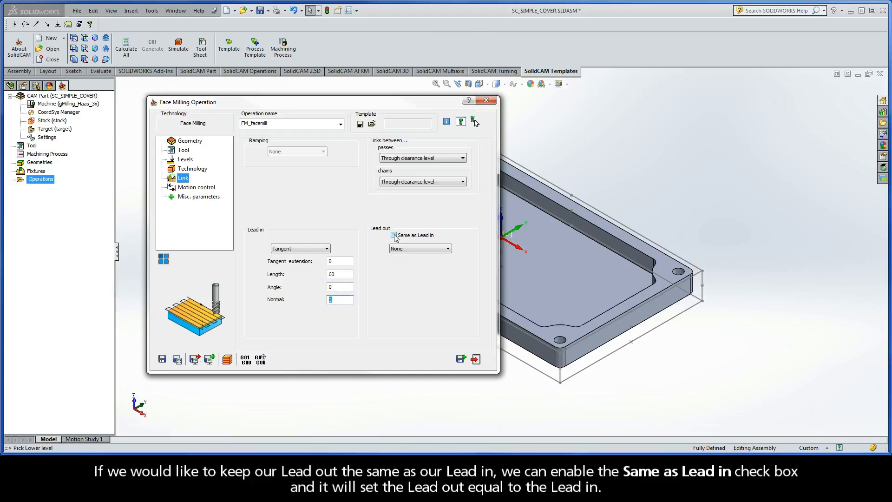
left_click(394, 235)
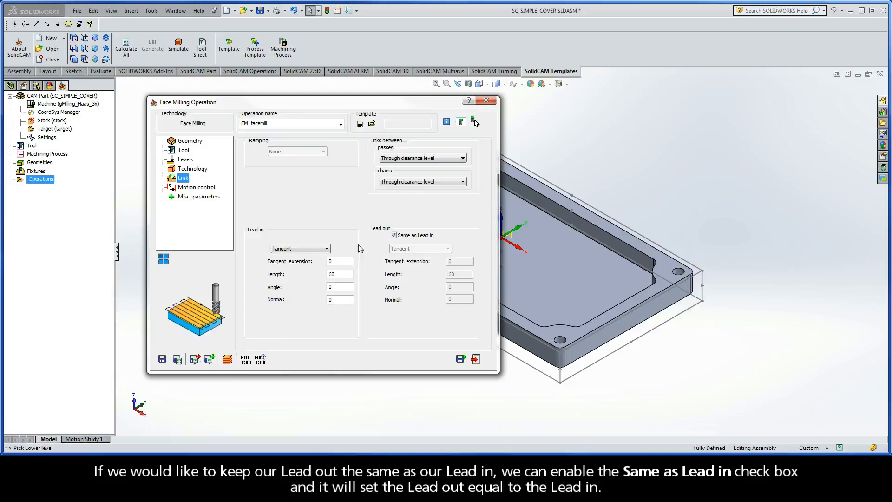
Step: Change the lead in back to None, so lead out follows as None
left_click(327, 248)
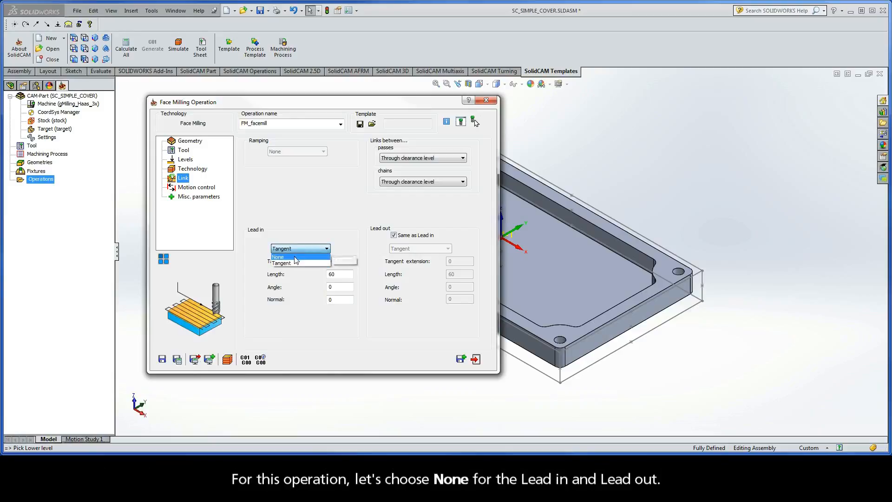
left_click(278, 257)
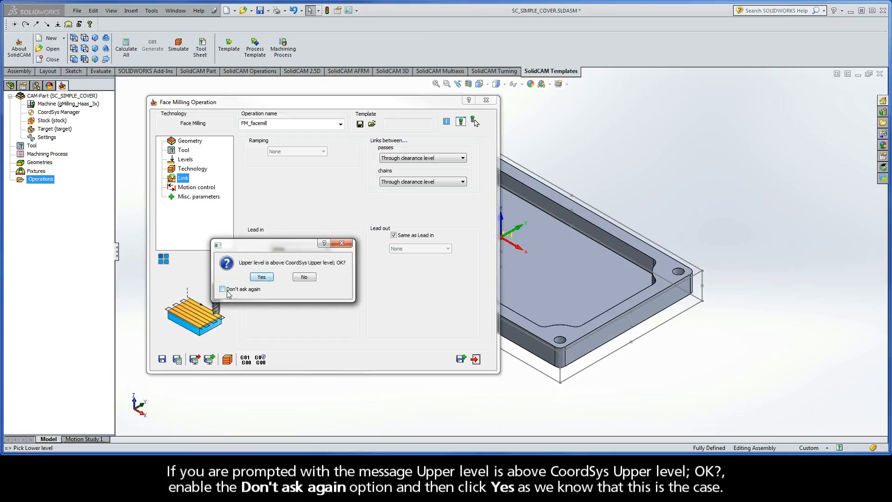
Step: Save & Calculate FM_facemill, marking the upper level warning 'Don't ask again' and accepting it with Yes
left_click(222, 289)
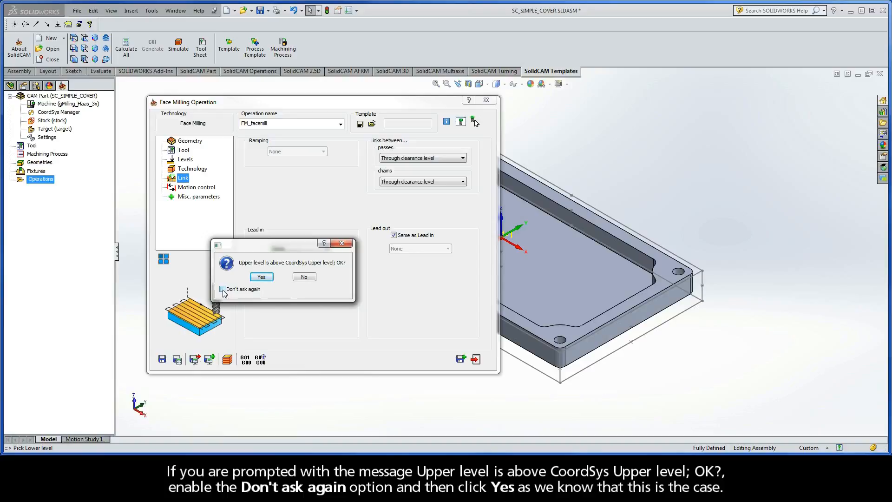
left_click(222, 289)
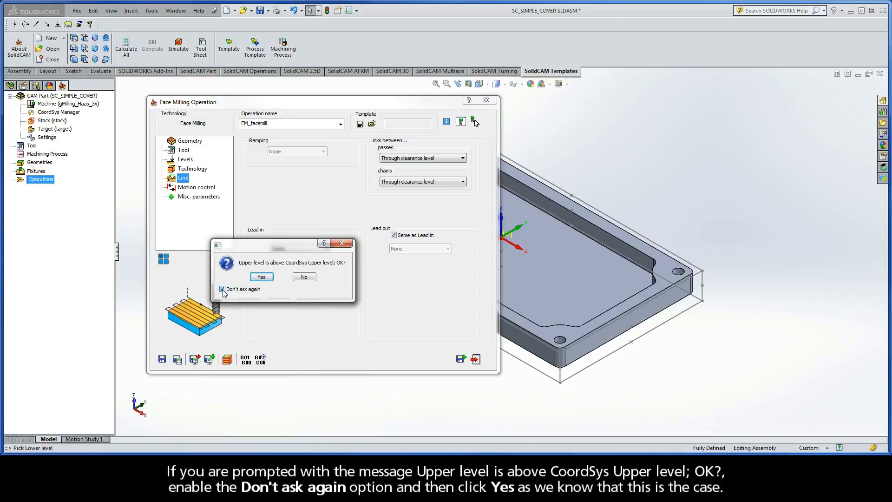
left_click(261, 277)
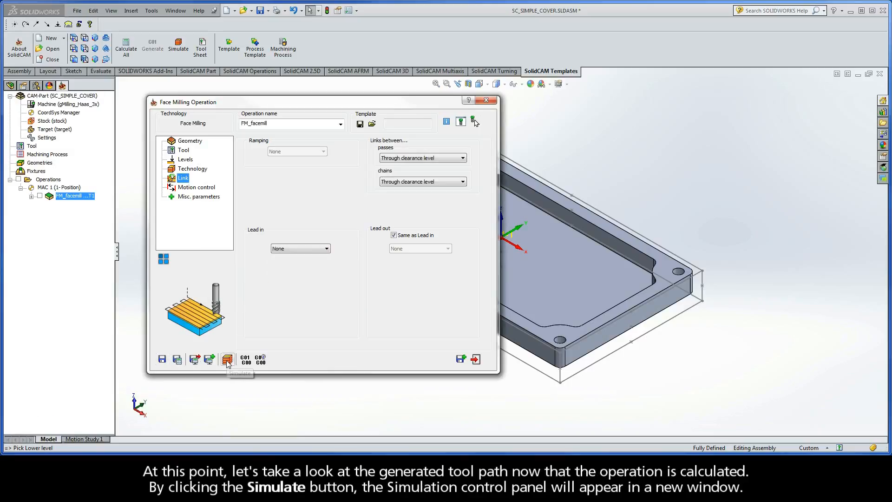
mouse_move(227, 359)
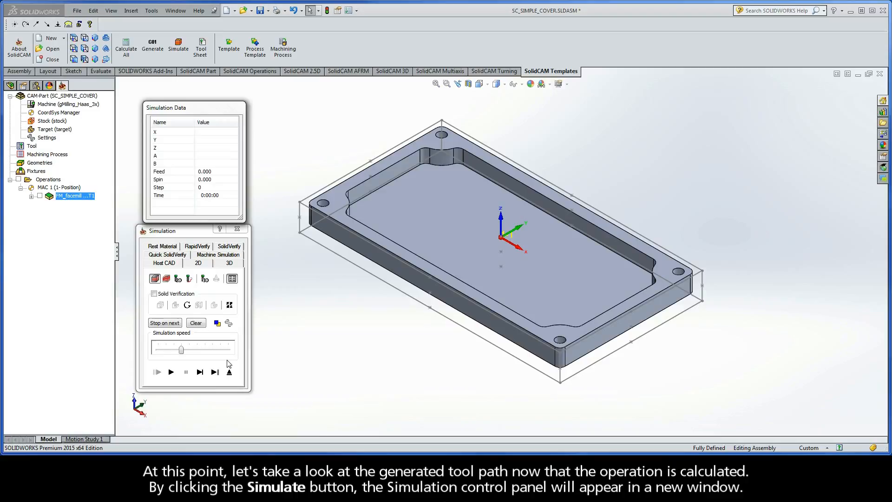
mouse_move(170, 237)
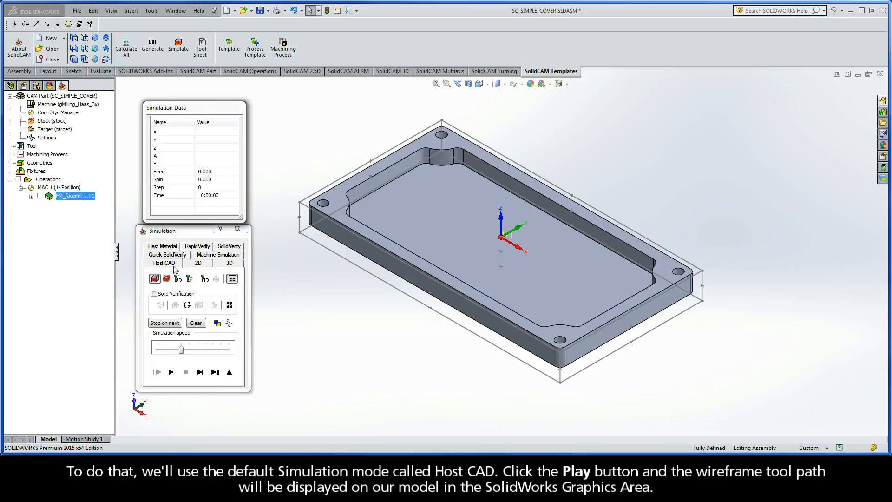
left_click(171, 372)
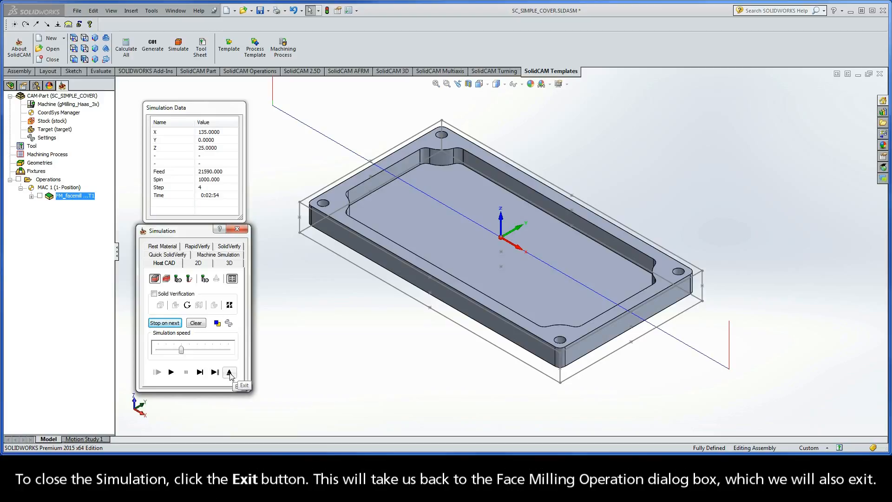
left_click(230, 372)
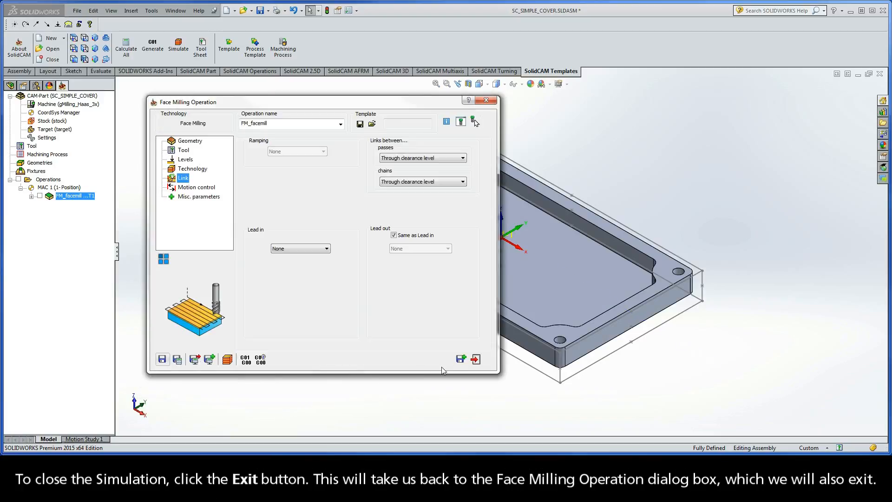
mouse_move(475, 358)
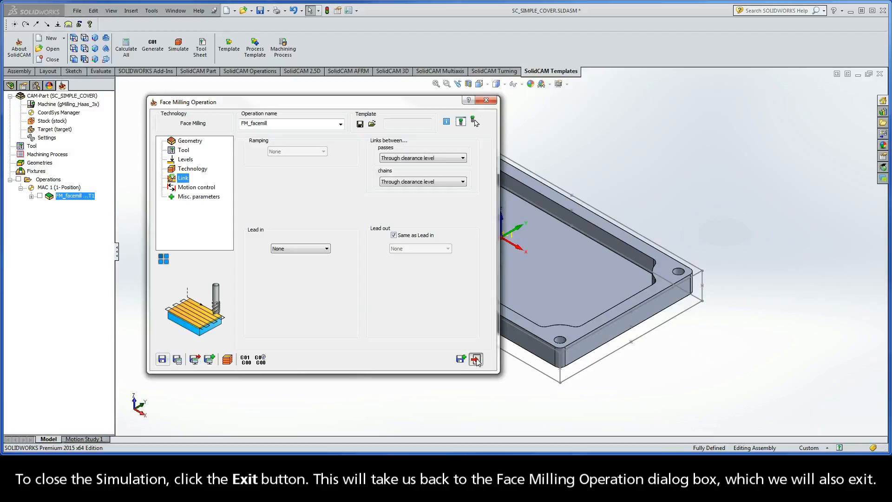
Step: Exit the Face Milling Operation dialog, leaving the calculated FM_facemill in the operations tree
left_click(476, 359)
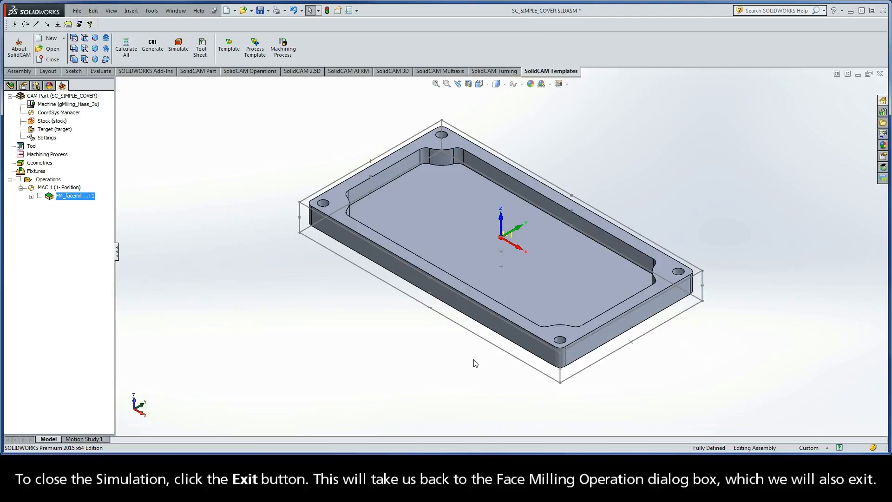